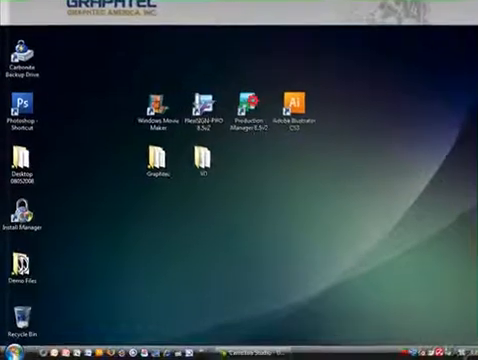
- Show the All Programs list from the Start menu
click(16, 350)
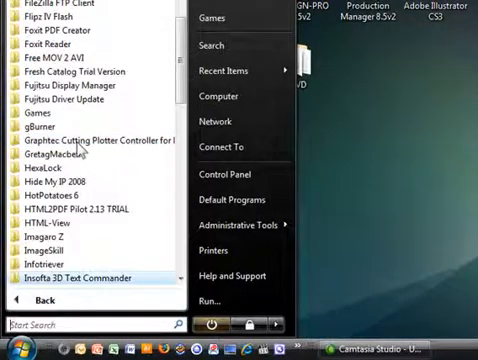
- Launch the Graphtec Cutting Plotter Controller for FC8000
click(96, 140)
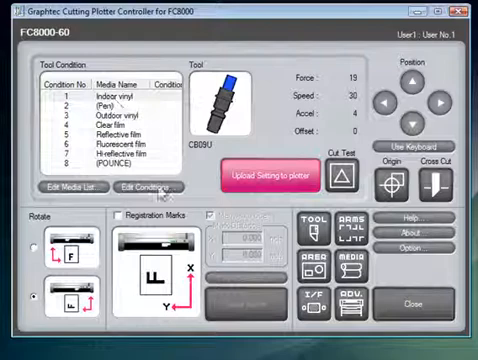
- Edit the Indoor vinyl (condition 1) tool settings and confirm with OK
click(144, 188)
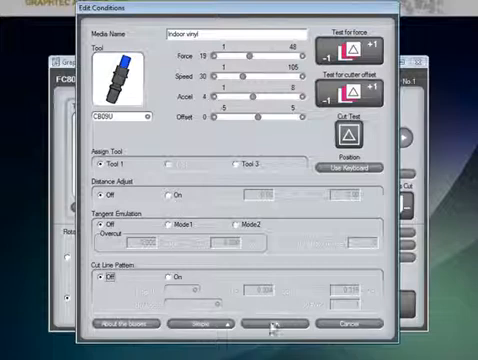
click(272, 324)
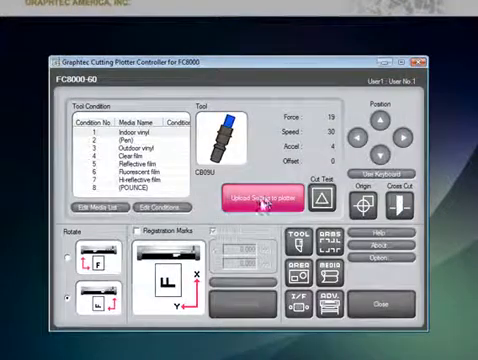